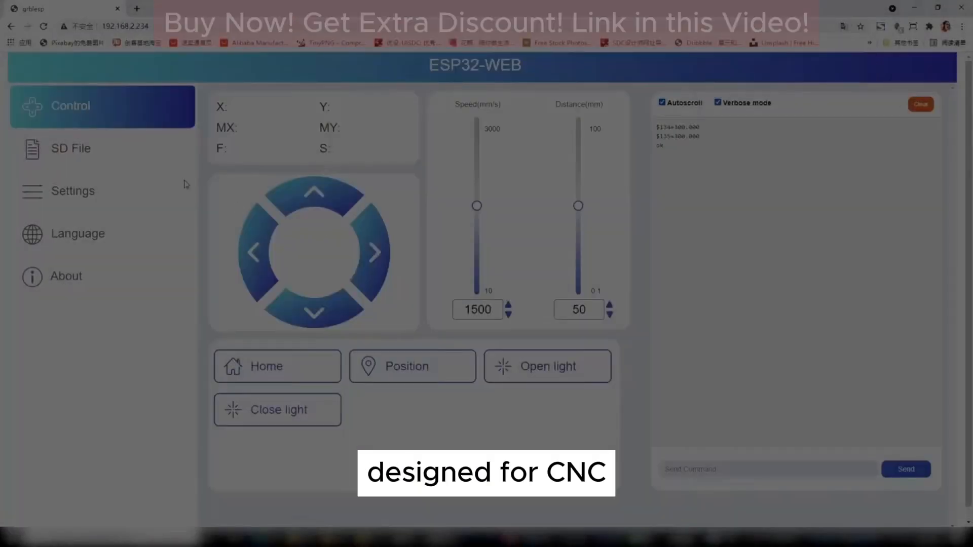
Step: Leave the ESP32-WEB control page and open the controller's Settings page
left_click(72, 191)
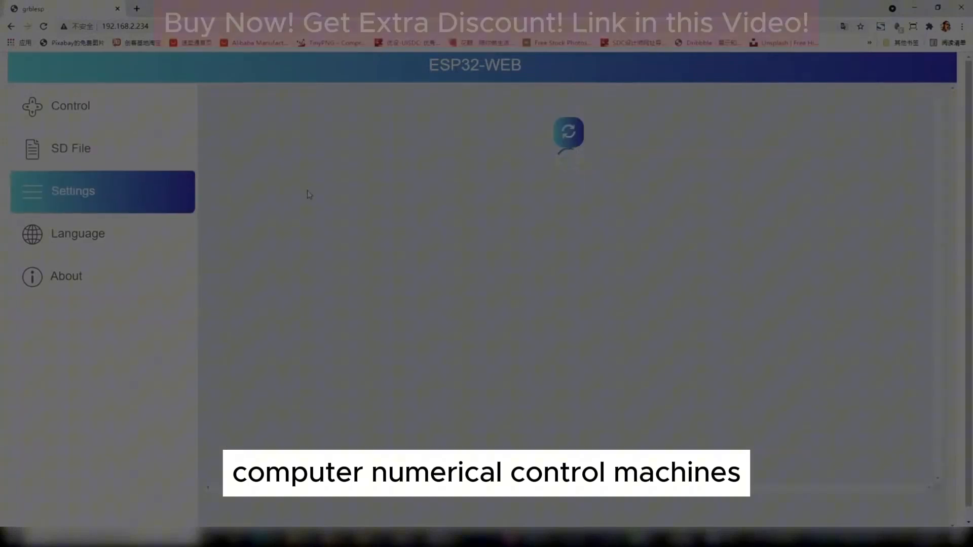
left_click(66, 276)
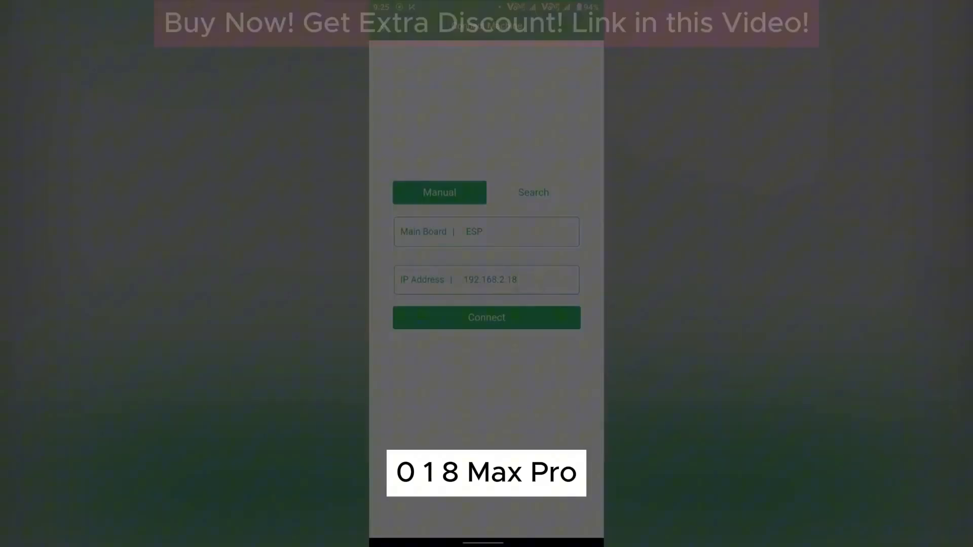
Step: Connect to Main Board ESP at 192.168.2.18 and bring up the engraving parameters screen
left_click(486, 317)
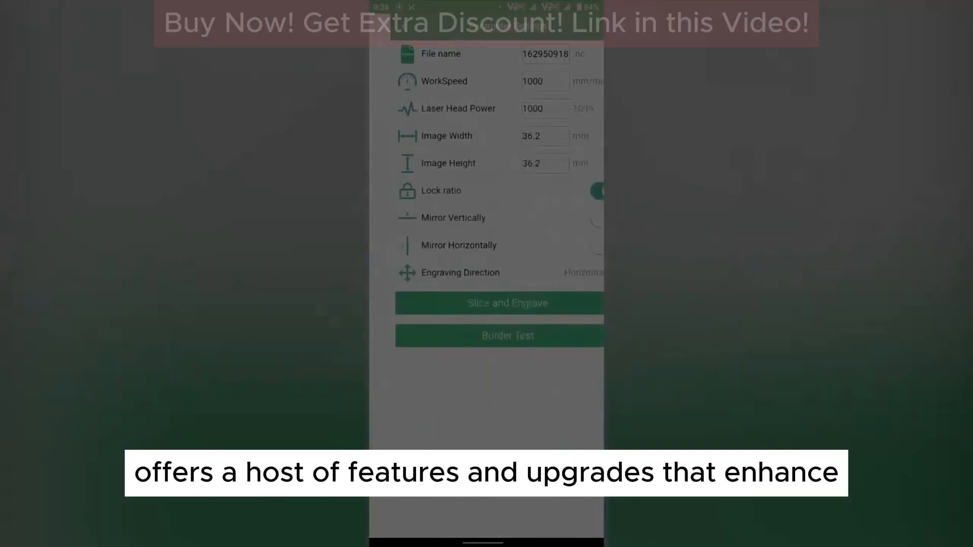
left_click(486, 303)
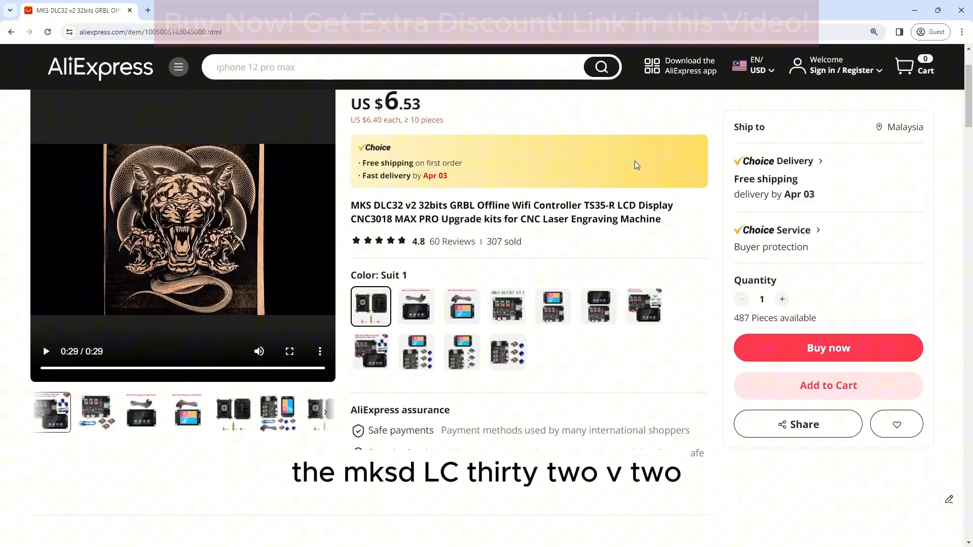
Step: Scroll through the DLC32 description images to the specifications and 4.8-star reviews section
scroll("down", 3)
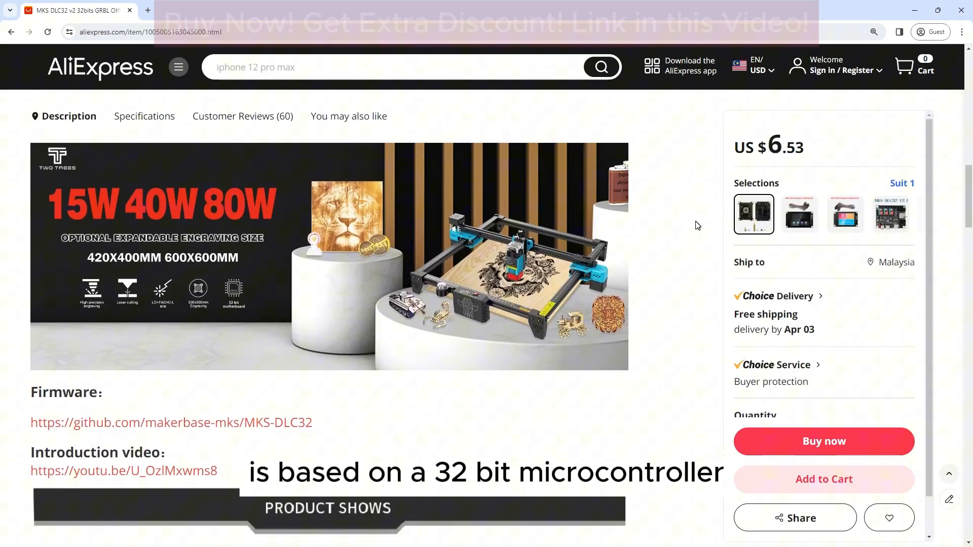
scroll("down", 3)
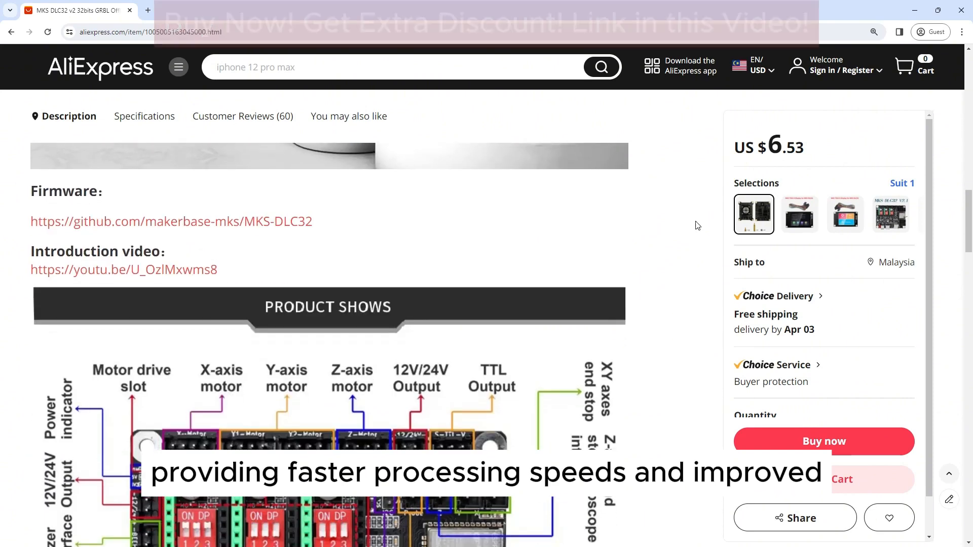
scroll("down", 3)
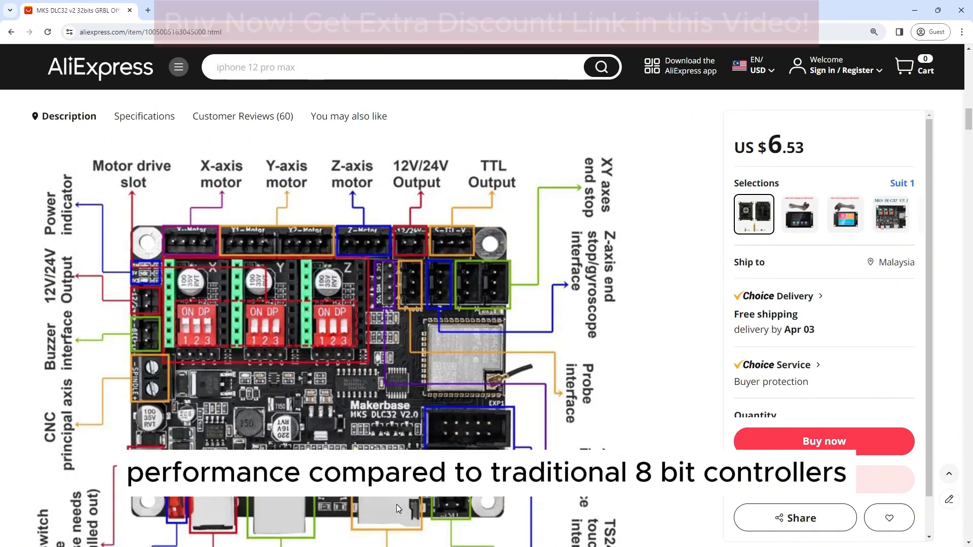
scroll("down", 3)
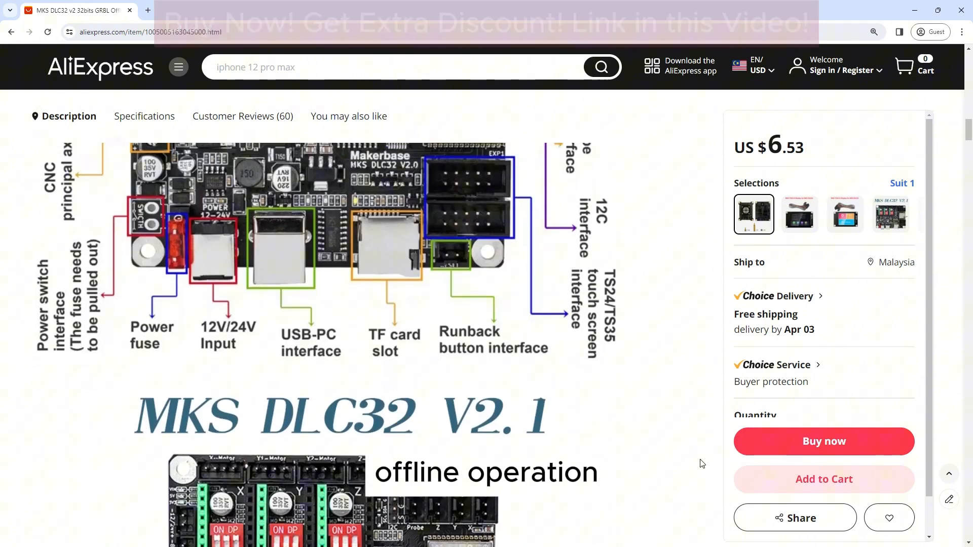
scroll("down", 3)
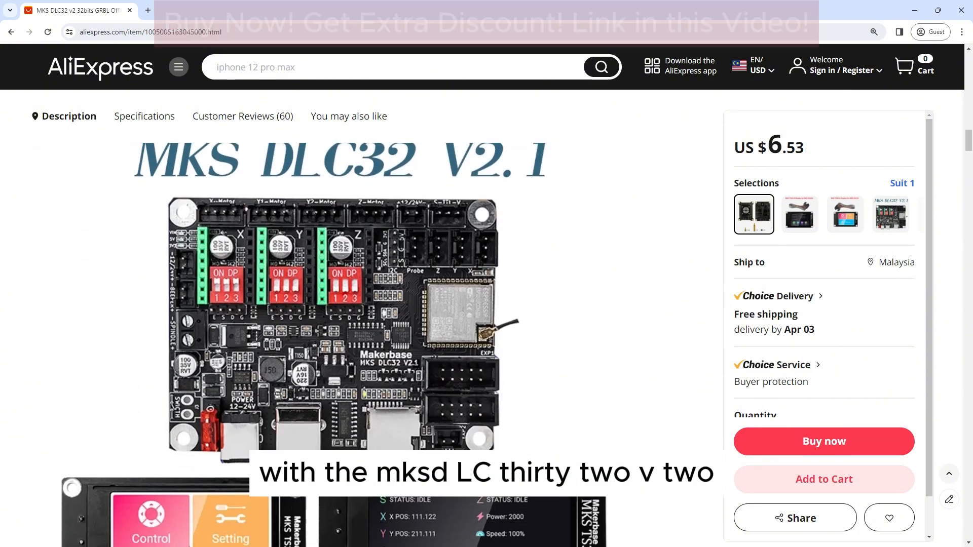
scroll("down", 3)
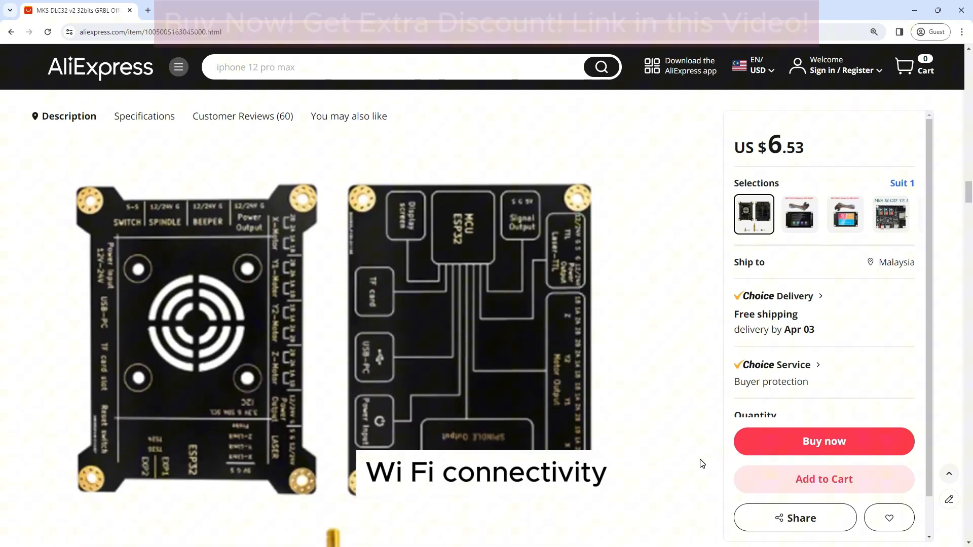
scroll("down", 3)
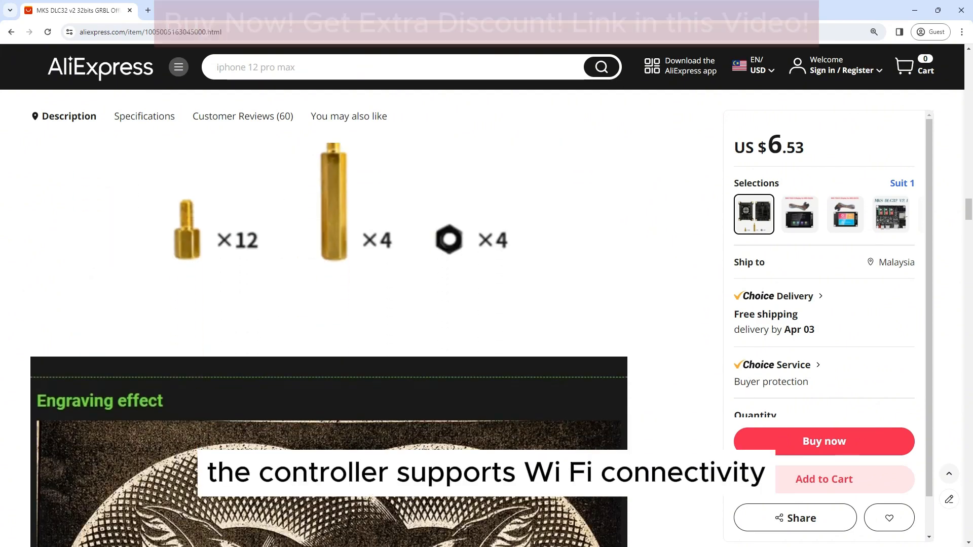
scroll("down", 3)
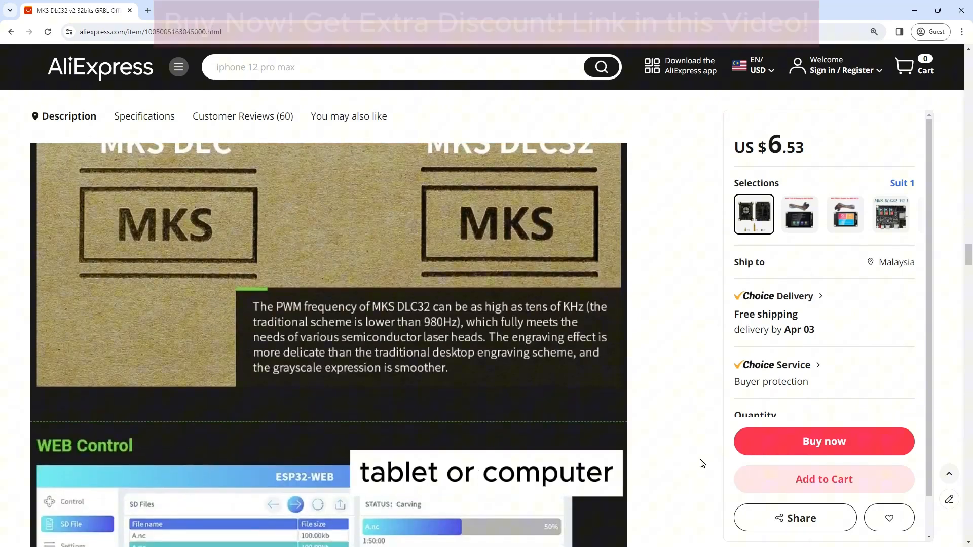
scroll("down", 3)
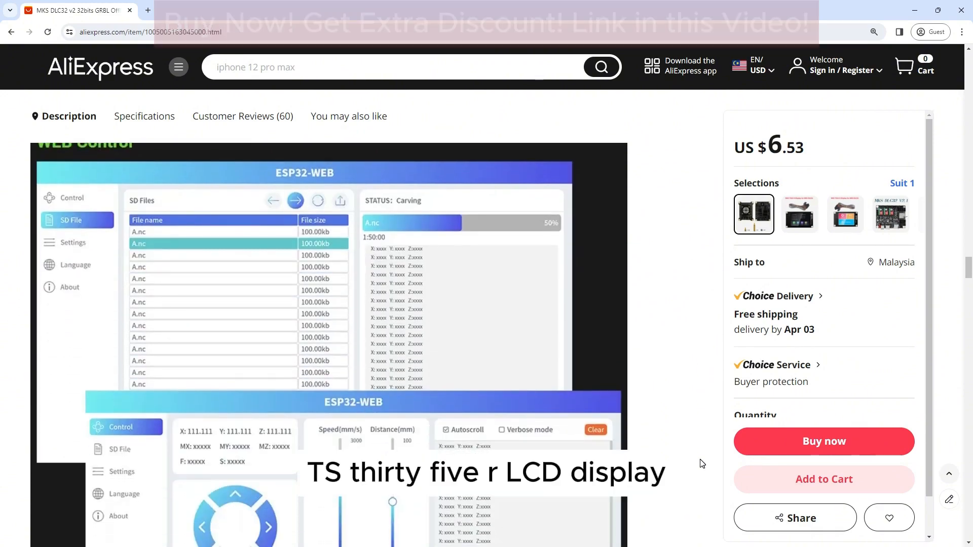
scroll("down", 3)
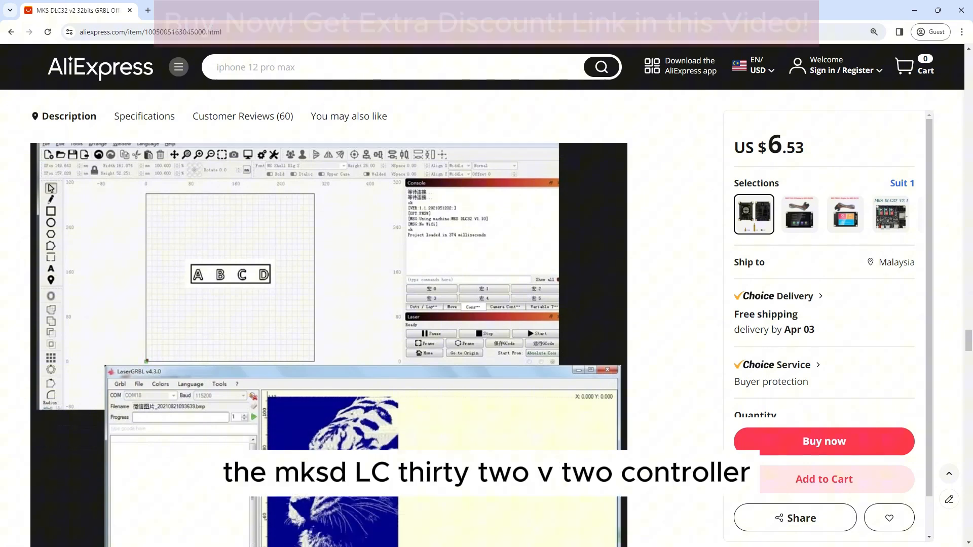
scroll("down", 3)
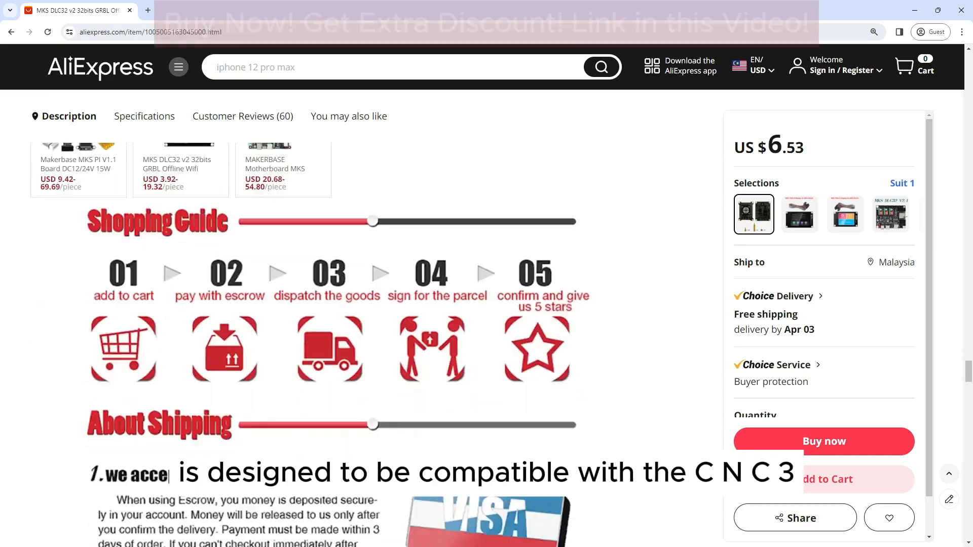
scroll("down", 3)
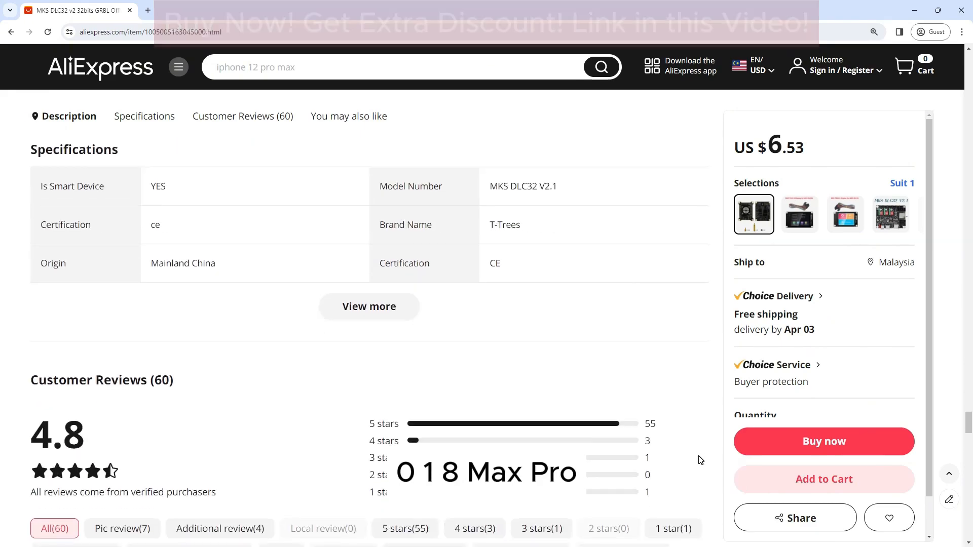
Step: Expand Customer Reviews (60) to show five-star buyer reviews with photos
left_click(368, 306)
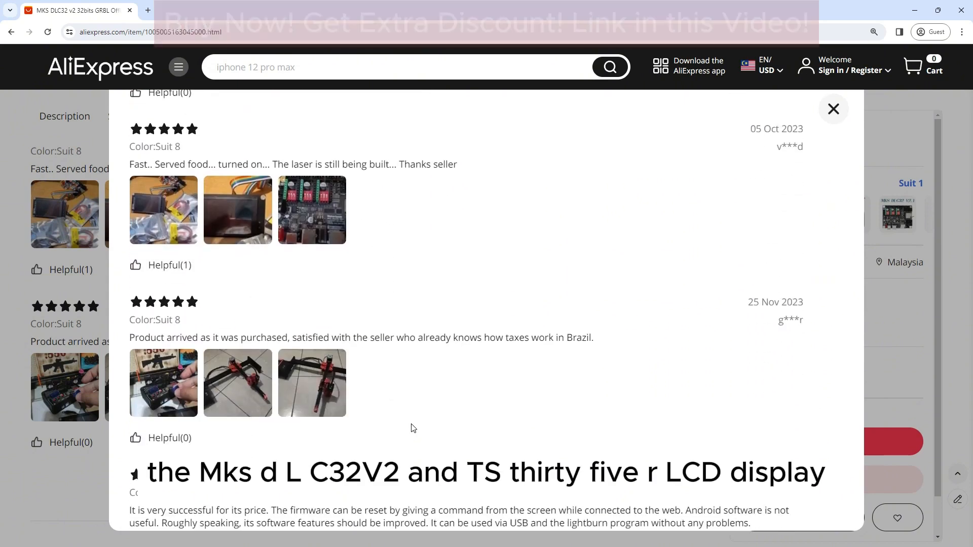
Step: Enlarge the first review's photo and page through its other images
left_click(163, 210)
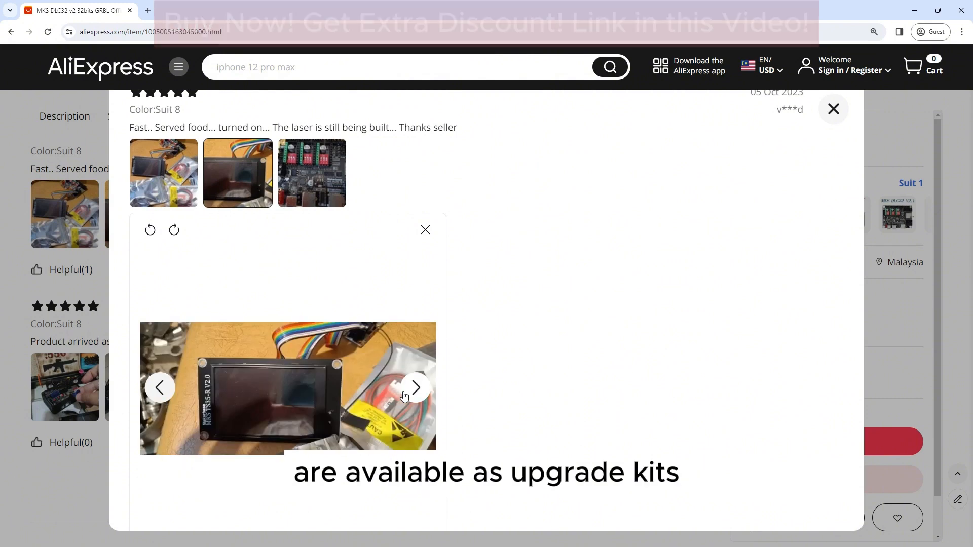
left_click(414, 388)
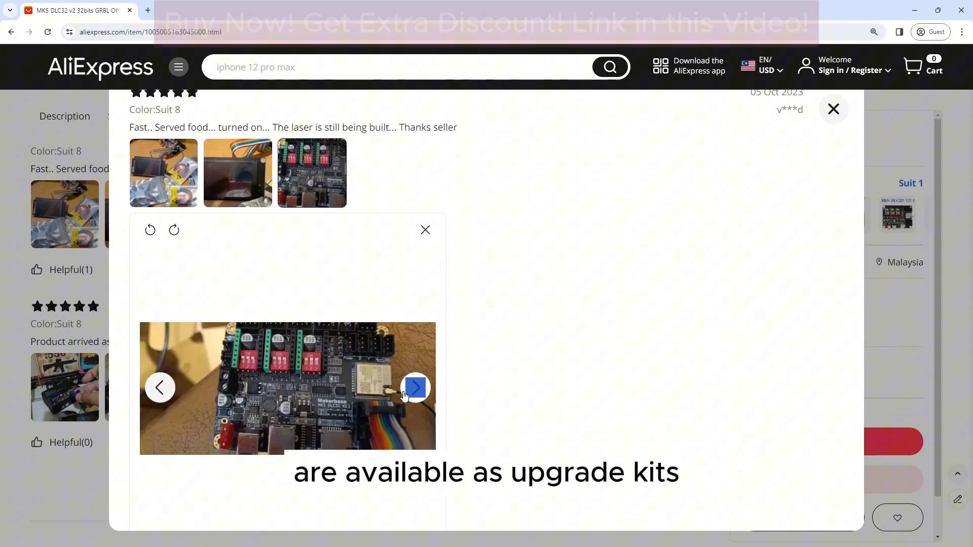
left_click(414, 388)
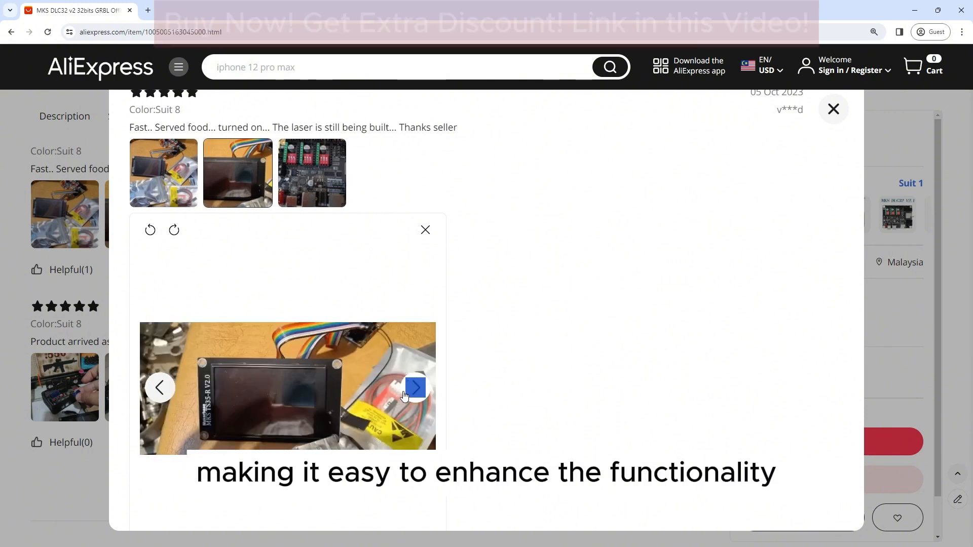
left_click(425, 229)
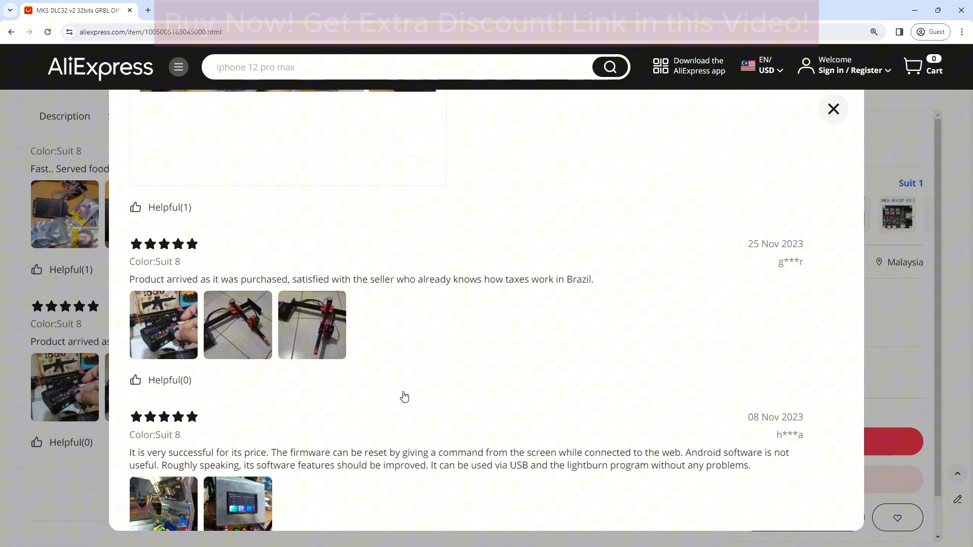
Step: Browse the Brazil review's laser frame photos, then close the reviews window
scroll("down", 3)
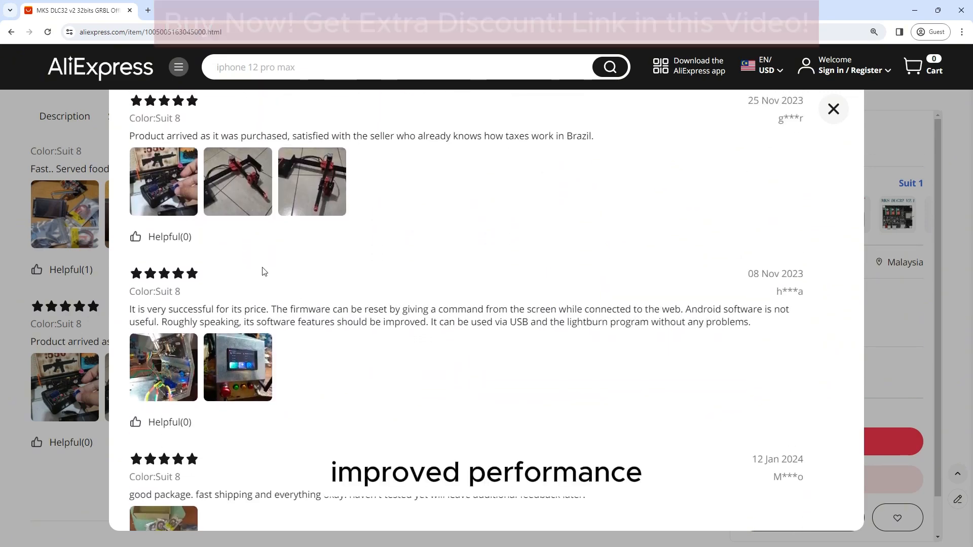
left_click(163, 181)
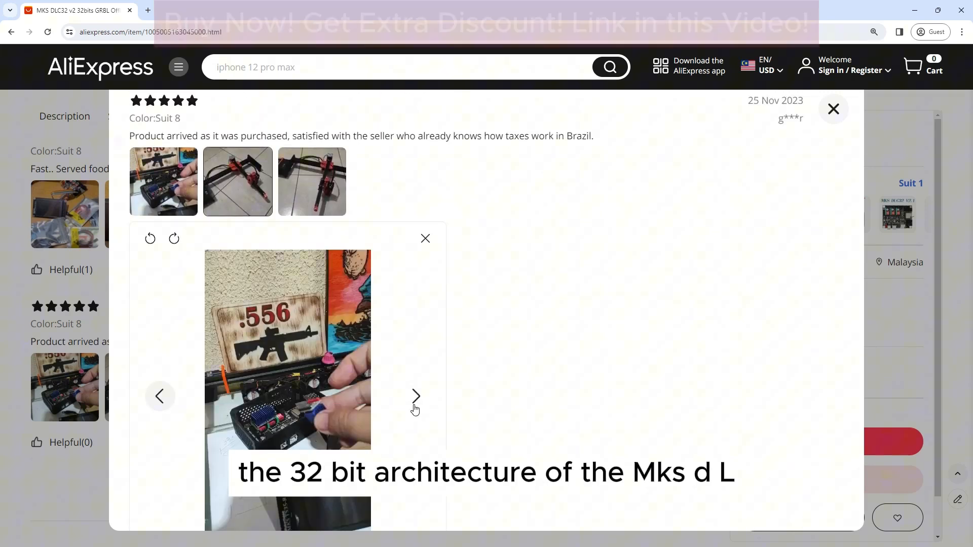
left_click(414, 396)
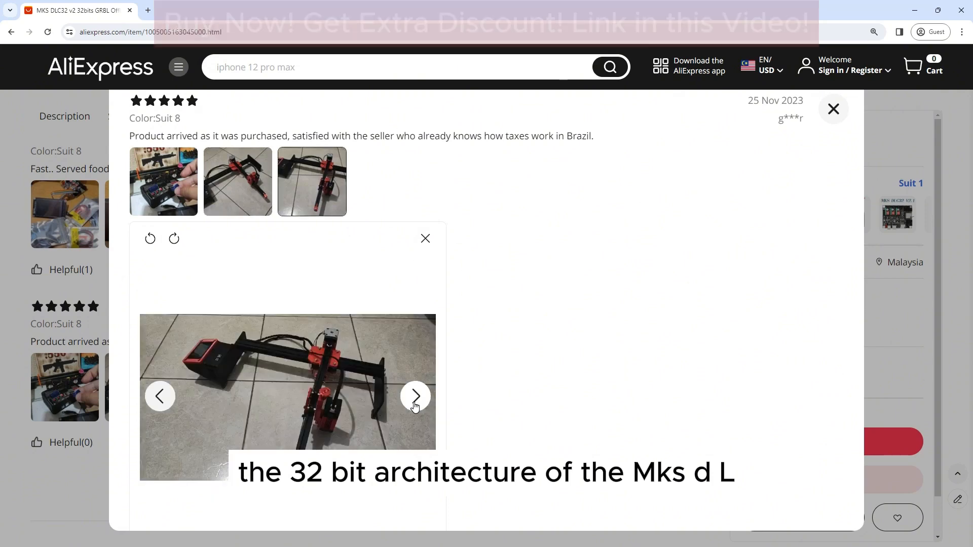
left_click(414, 395)
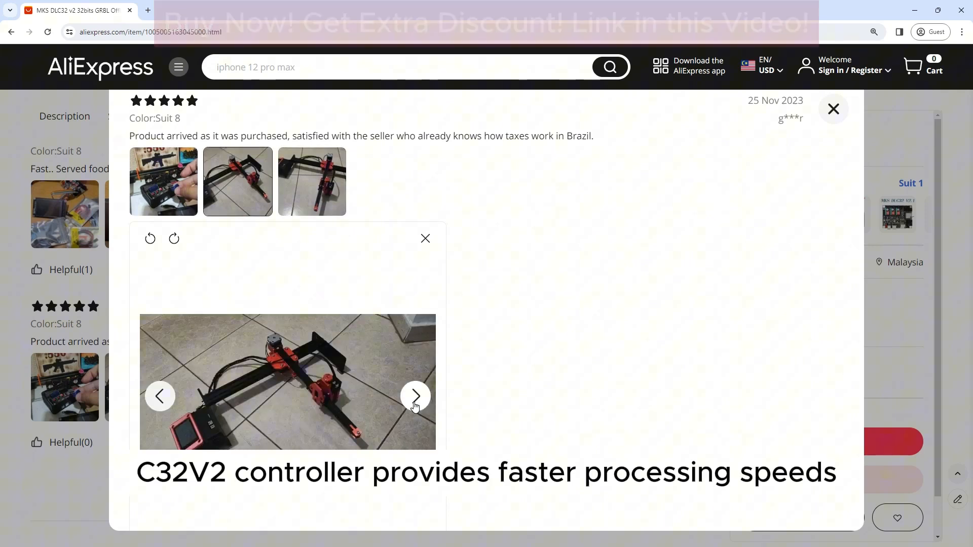
left_click(415, 396)
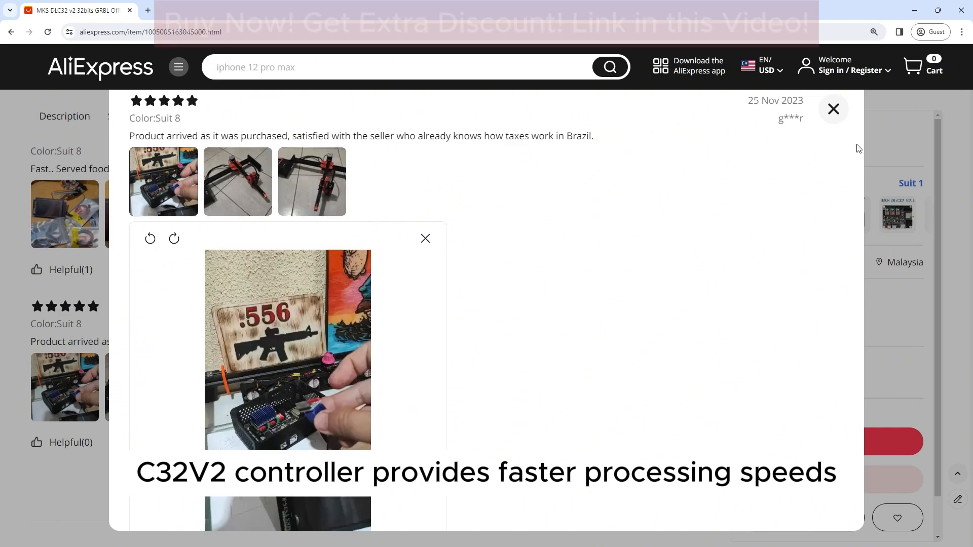
left_click(832, 108)
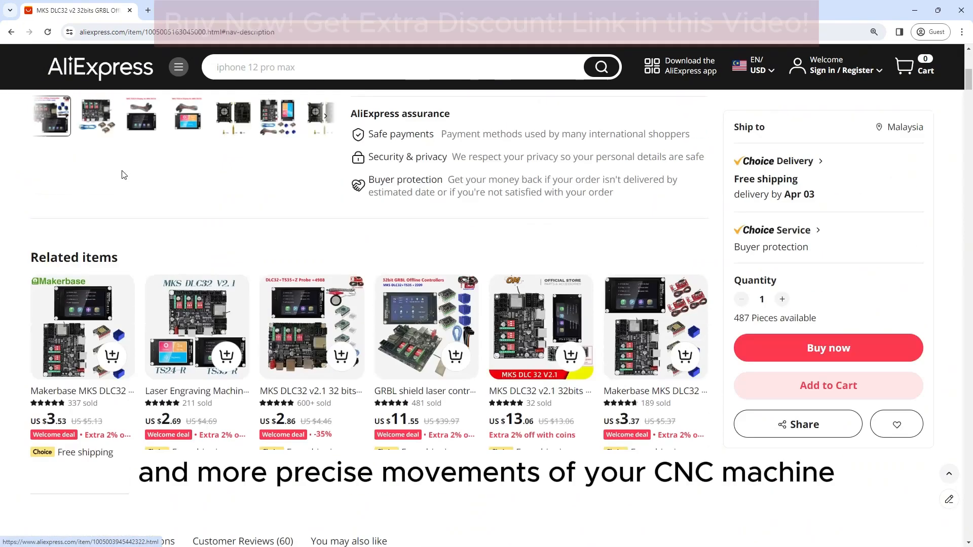
Step: At the page top, step through gallery images: board and drivers, TS24-R display, board with heatsinks
scroll("up", 3)
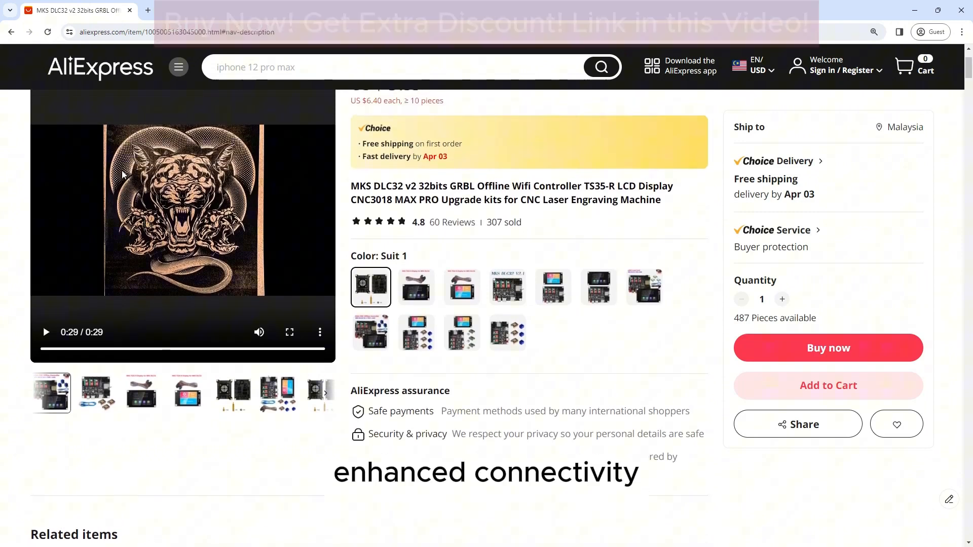
scroll("up", 3)
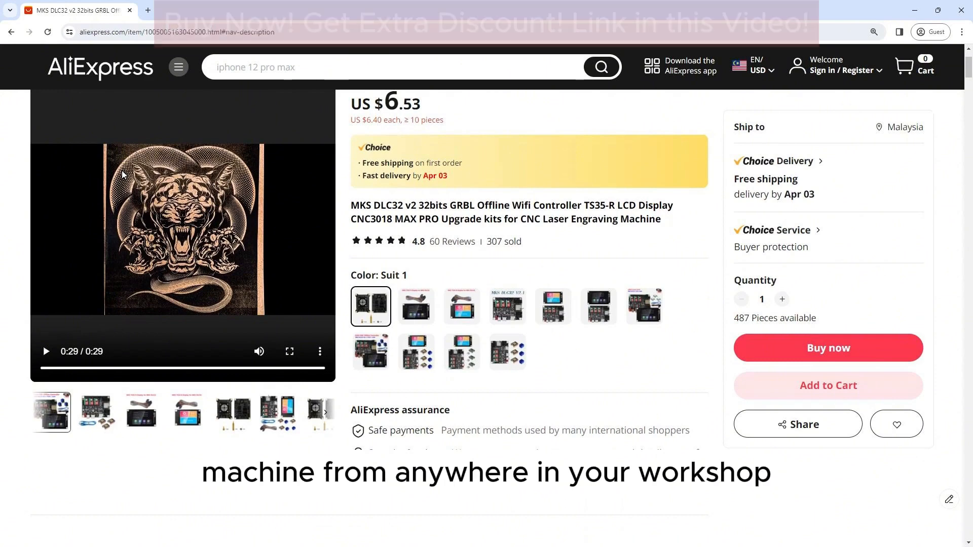
left_click(96, 412)
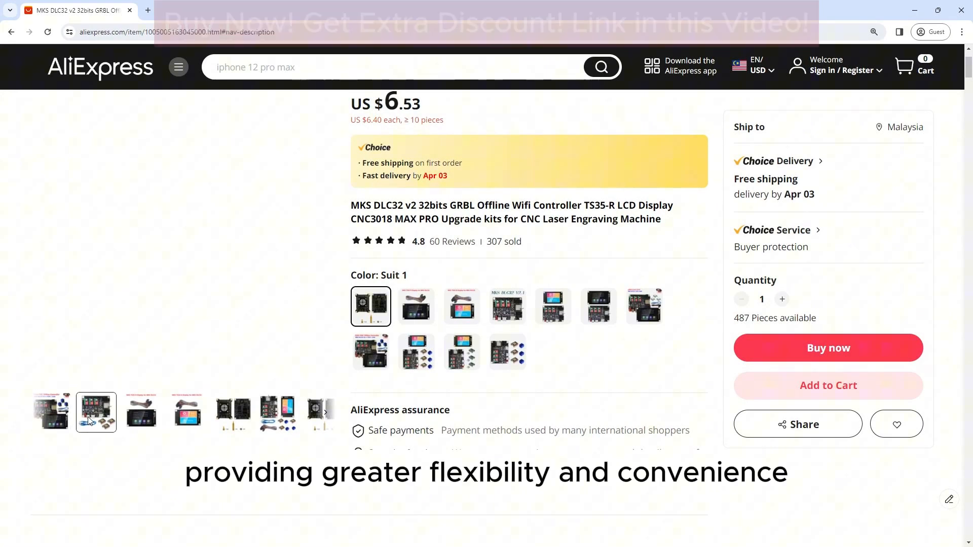
left_click(142, 412)
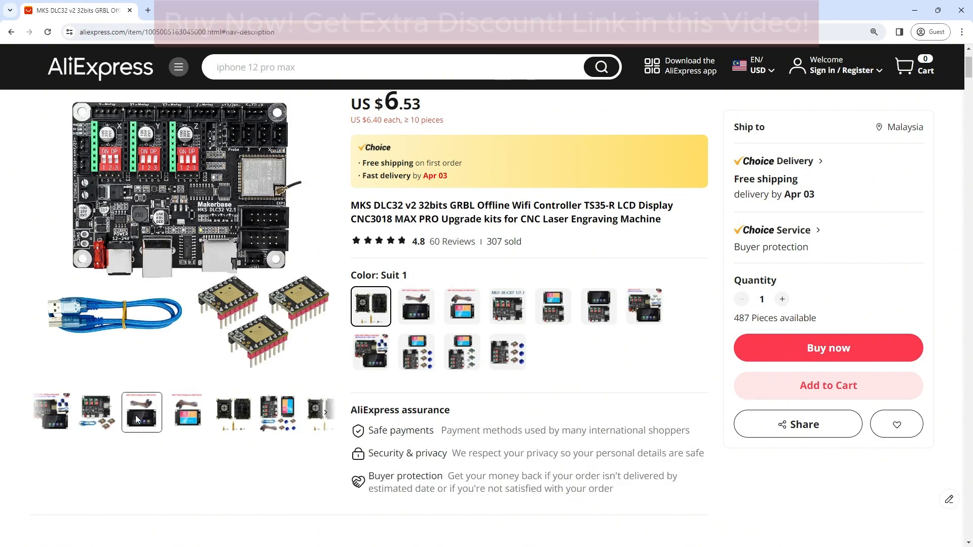
left_click(186, 412)
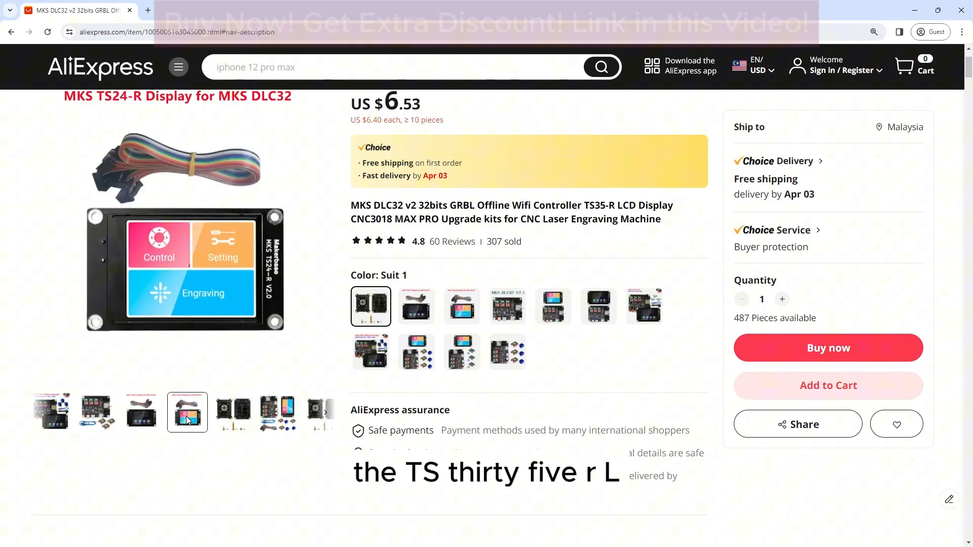
left_click(278, 413)
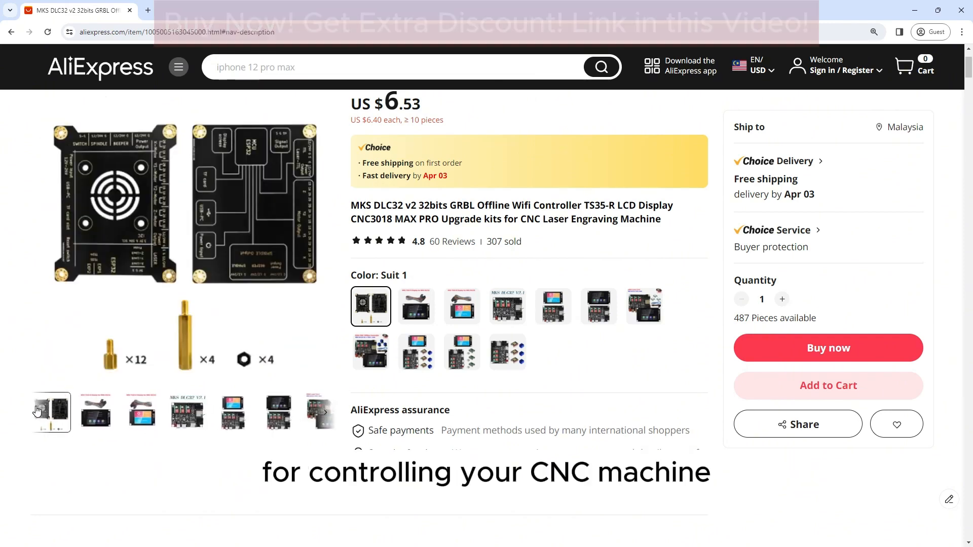
left_click(233, 413)
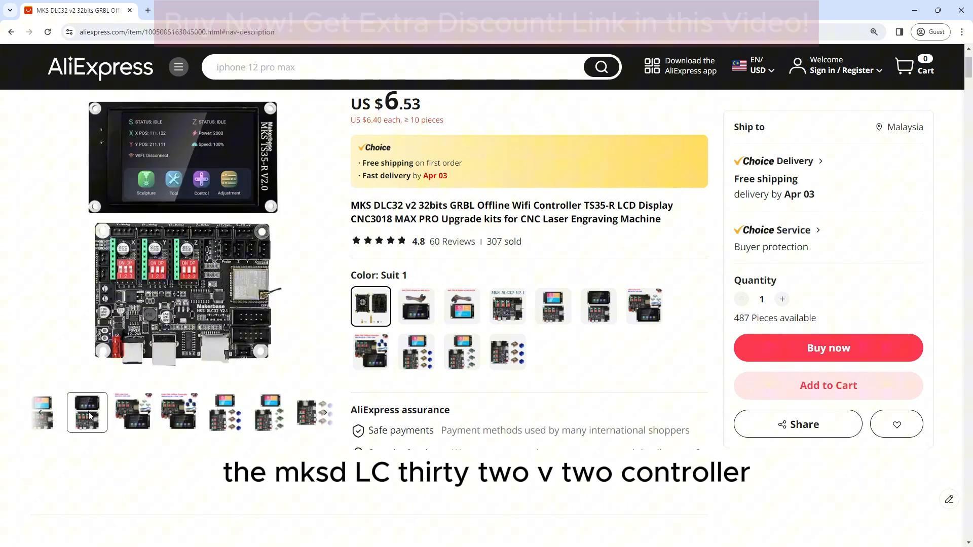
left_click(316, 412)
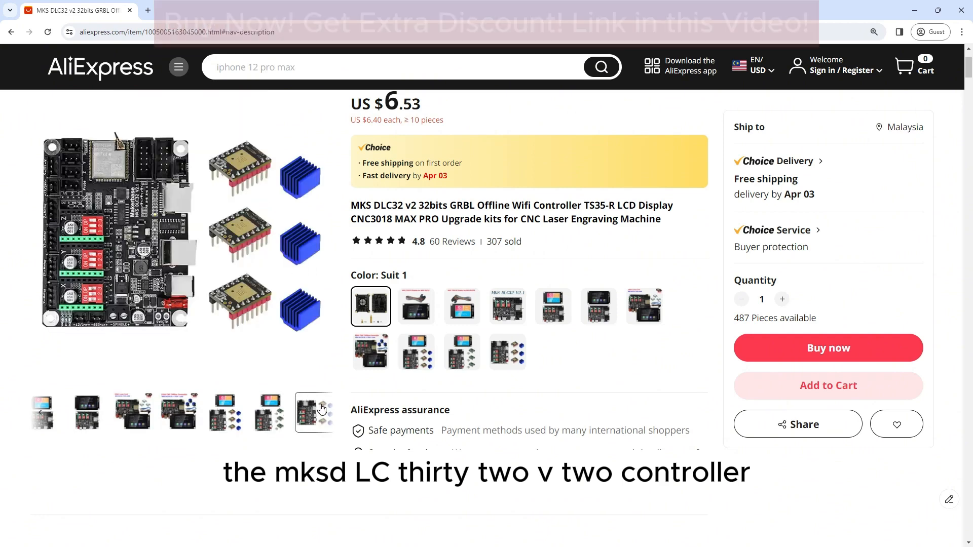